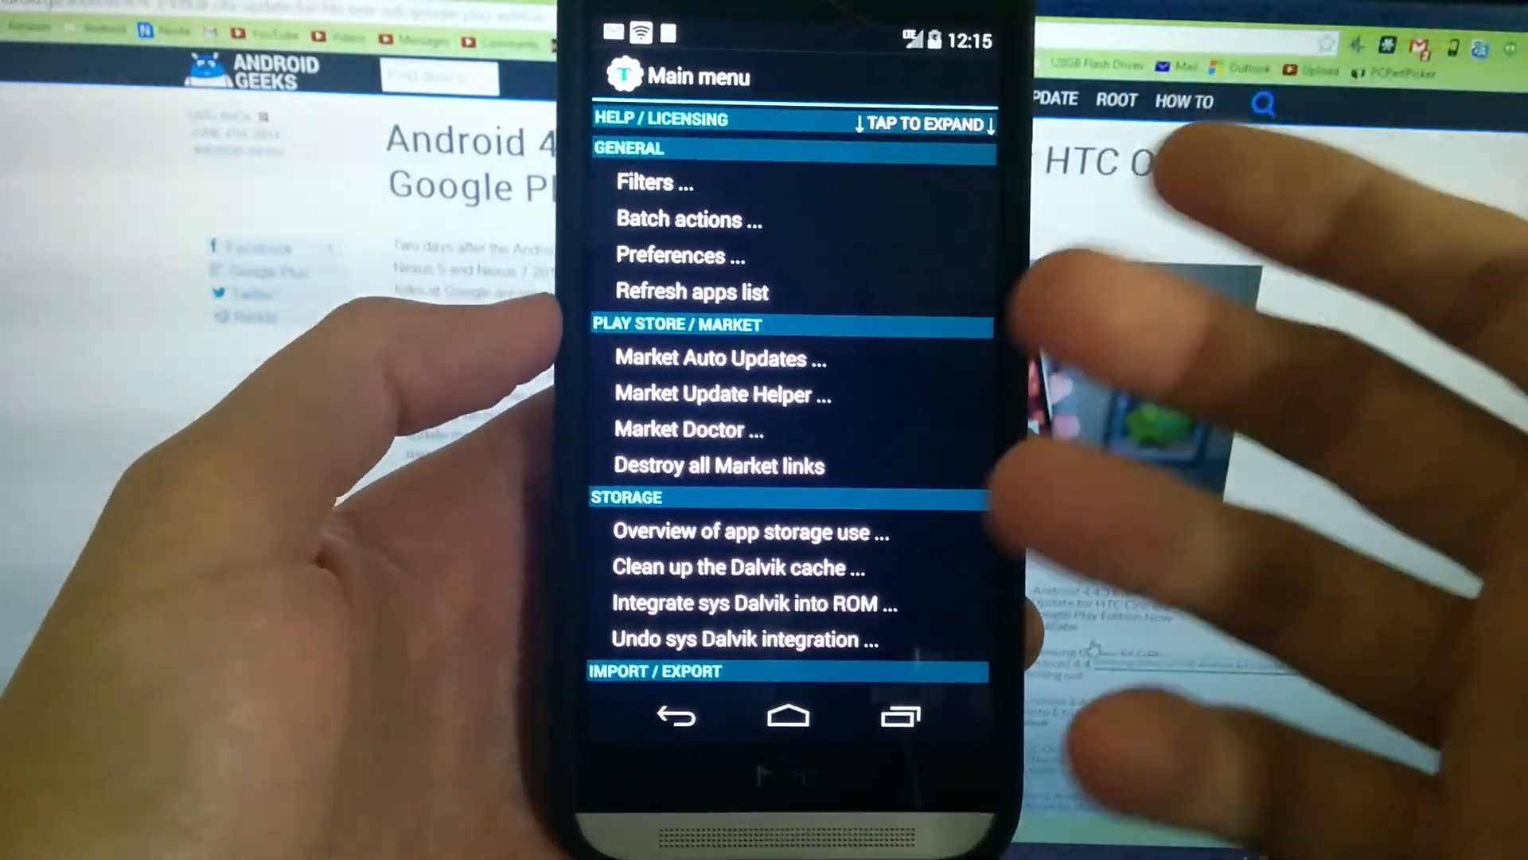
# - Reboot the phone from Titanium Backup's Your Device tools
pyautogui.scroll(-3)
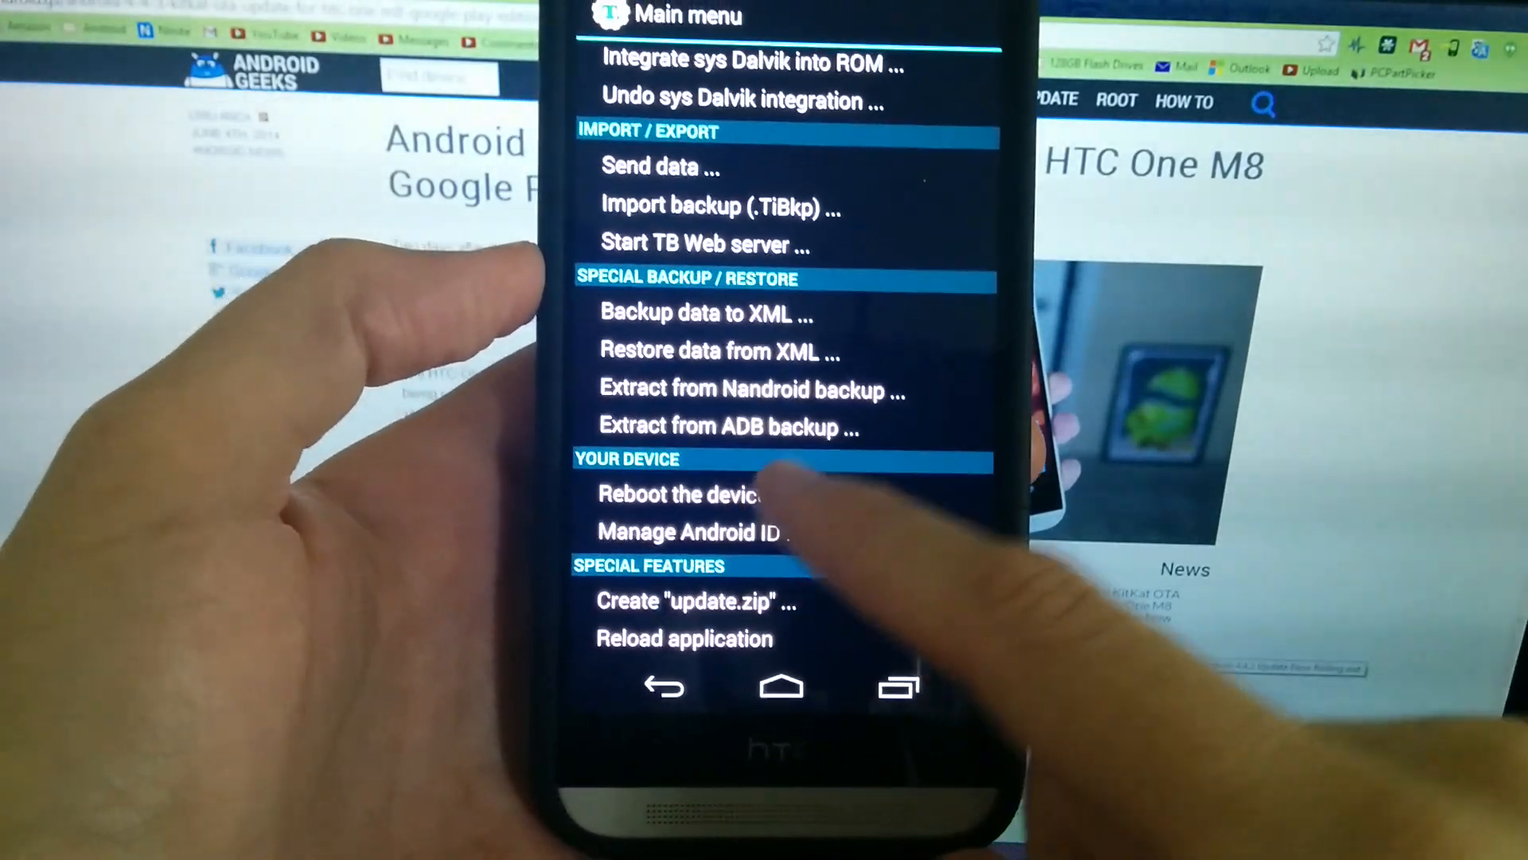
pyautogui.click(678, 493)
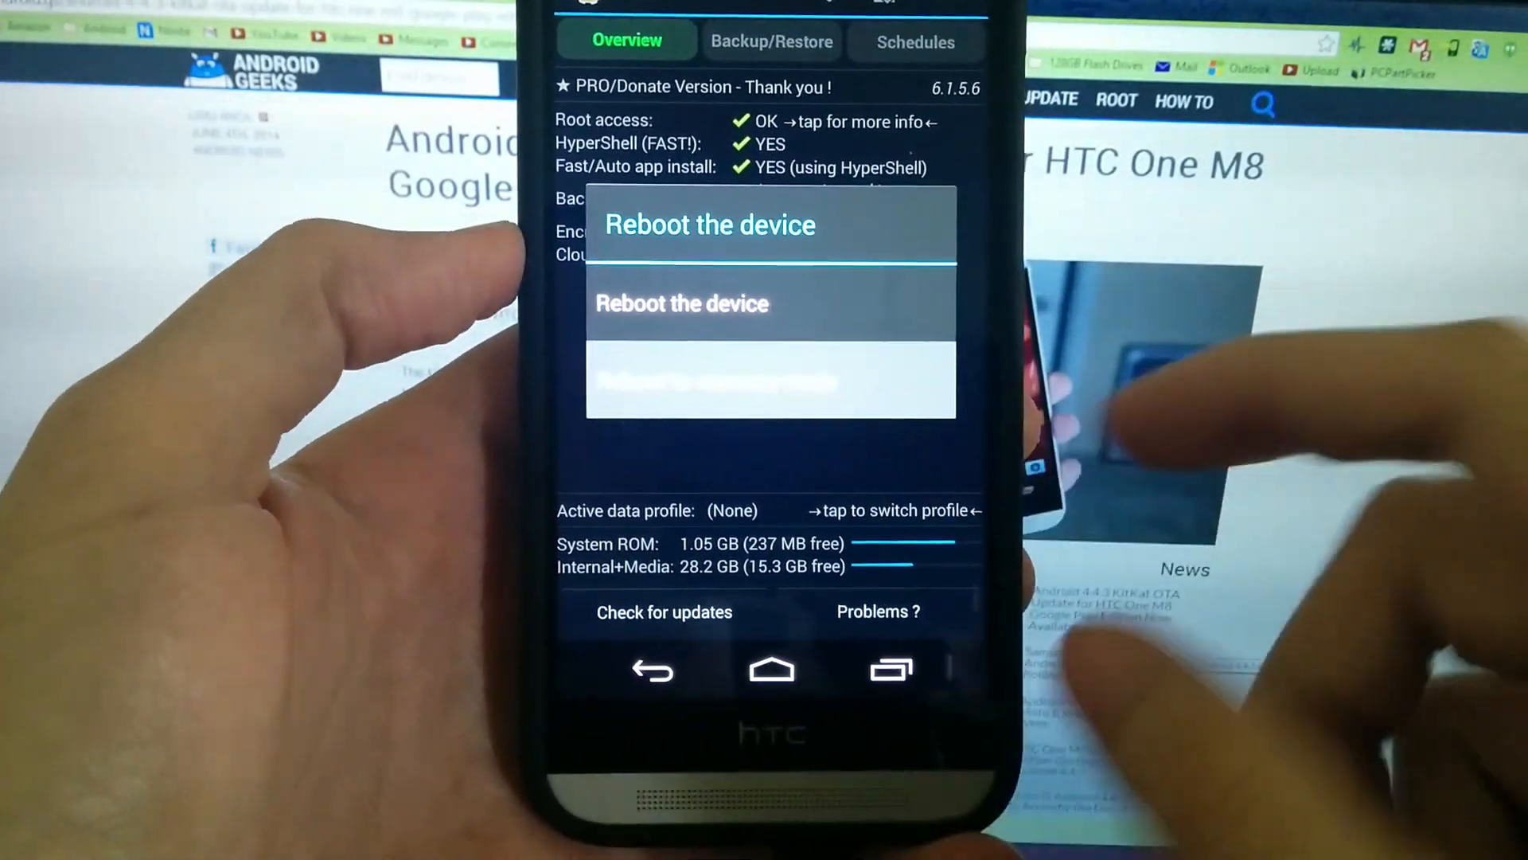
pyautogui.click(683, 303)
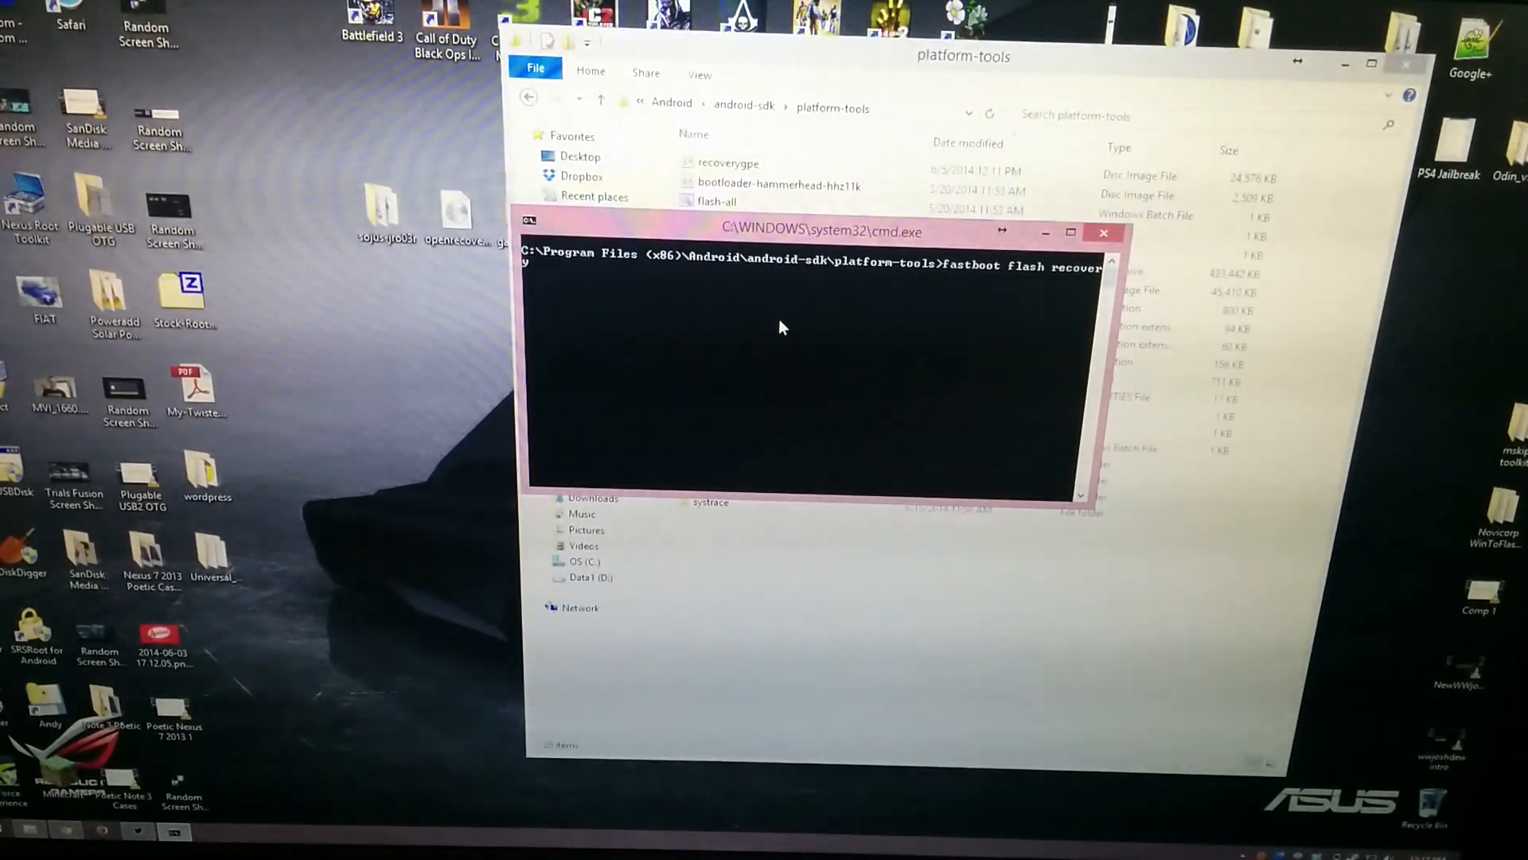
# - Run fastboot flash recovery recoverygpe.img and wait for OKAY on send and write
pyautogui.write('recoverygpe.img')
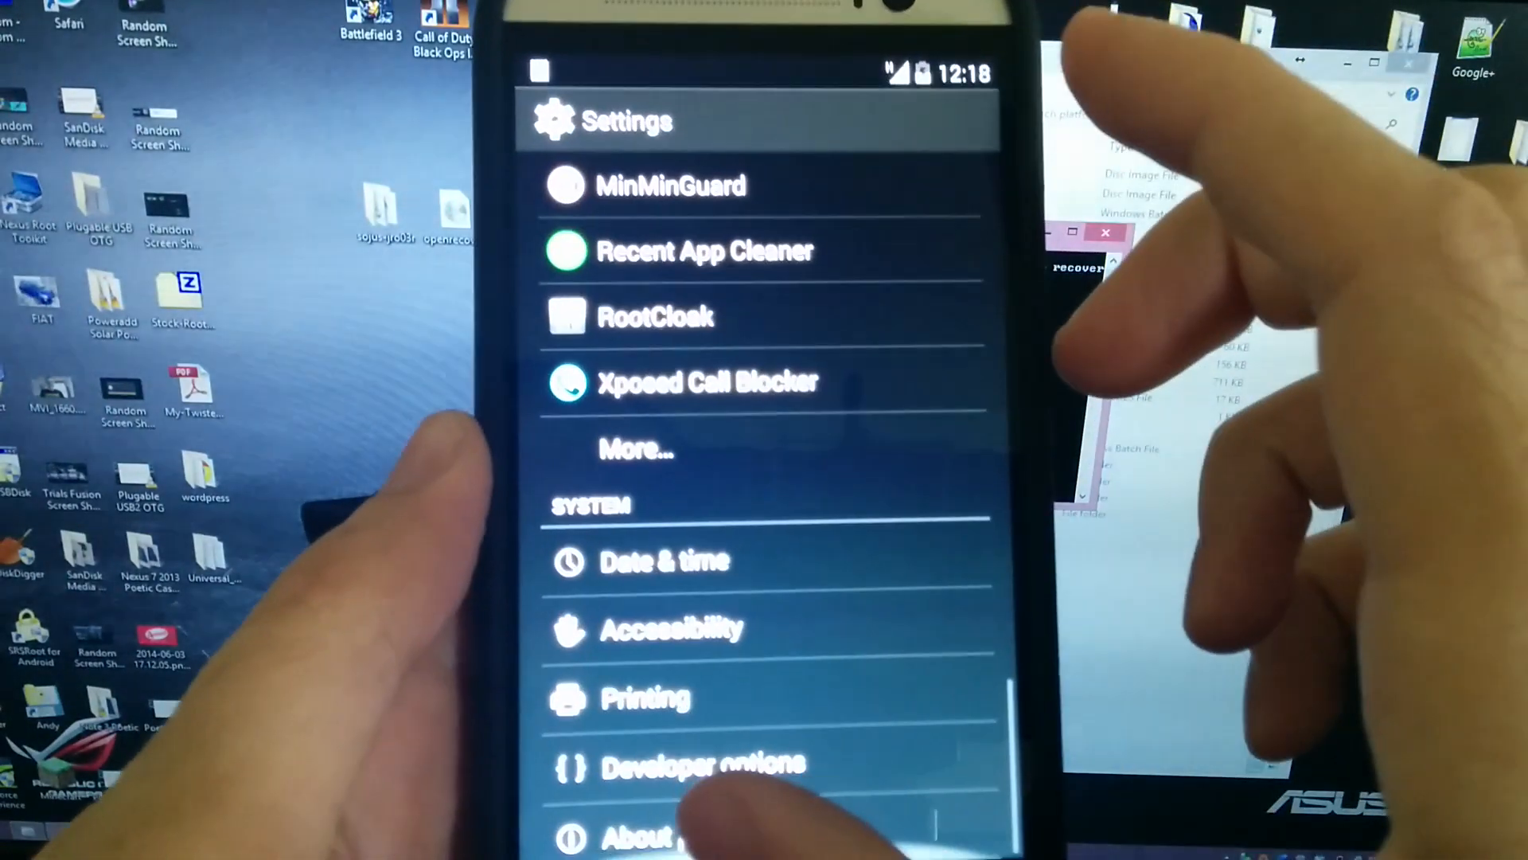
# - Show the About page confirming HTC One_M8 on Android 4.4.2
pyautogui.click(662, 839)
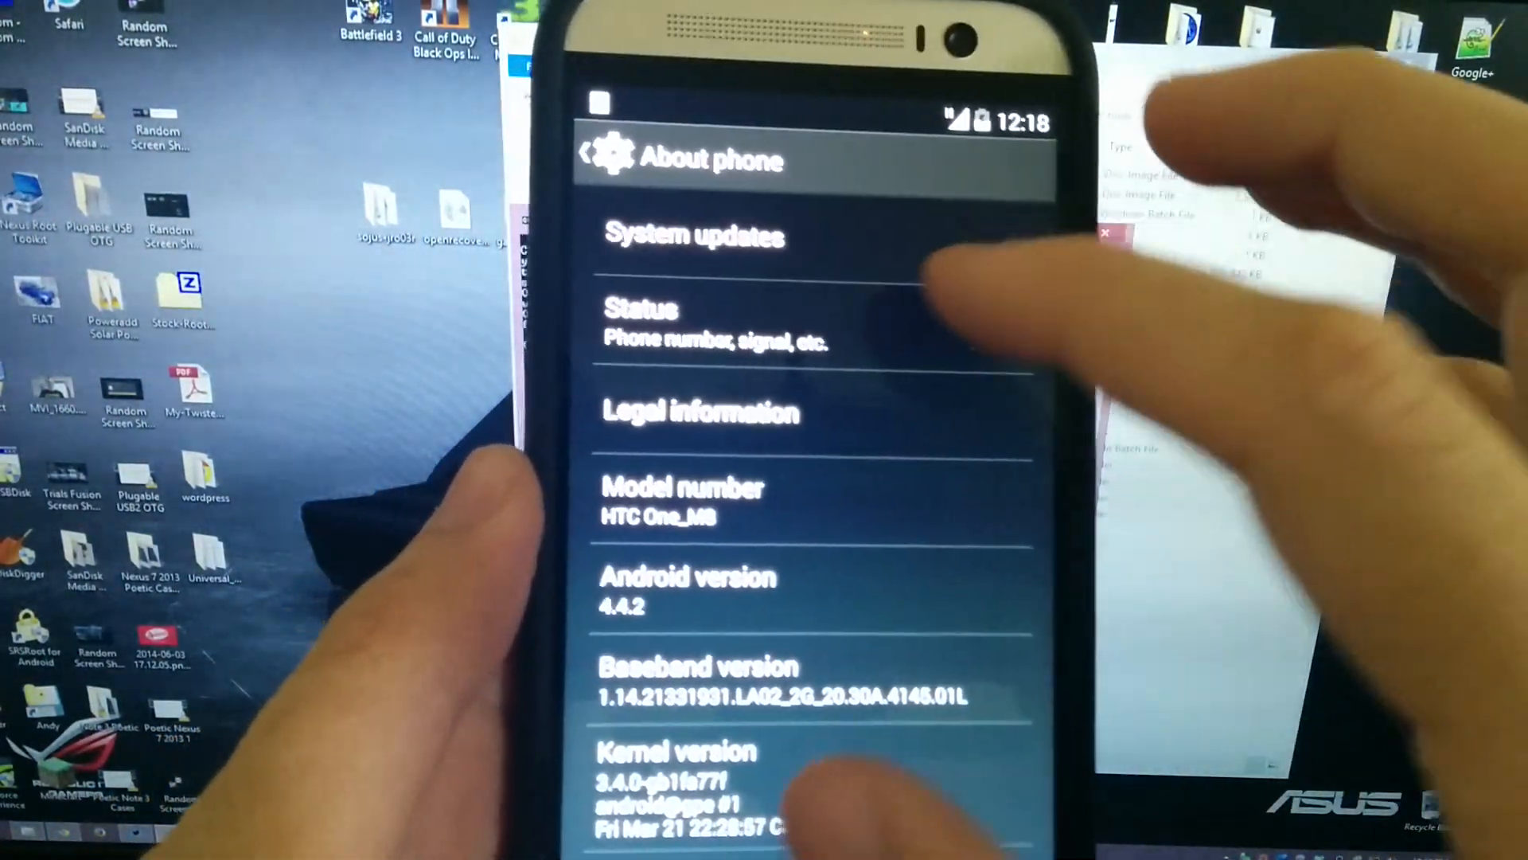
pyautogui.click(696, 236)
pyautogui.write('adb reboot b')
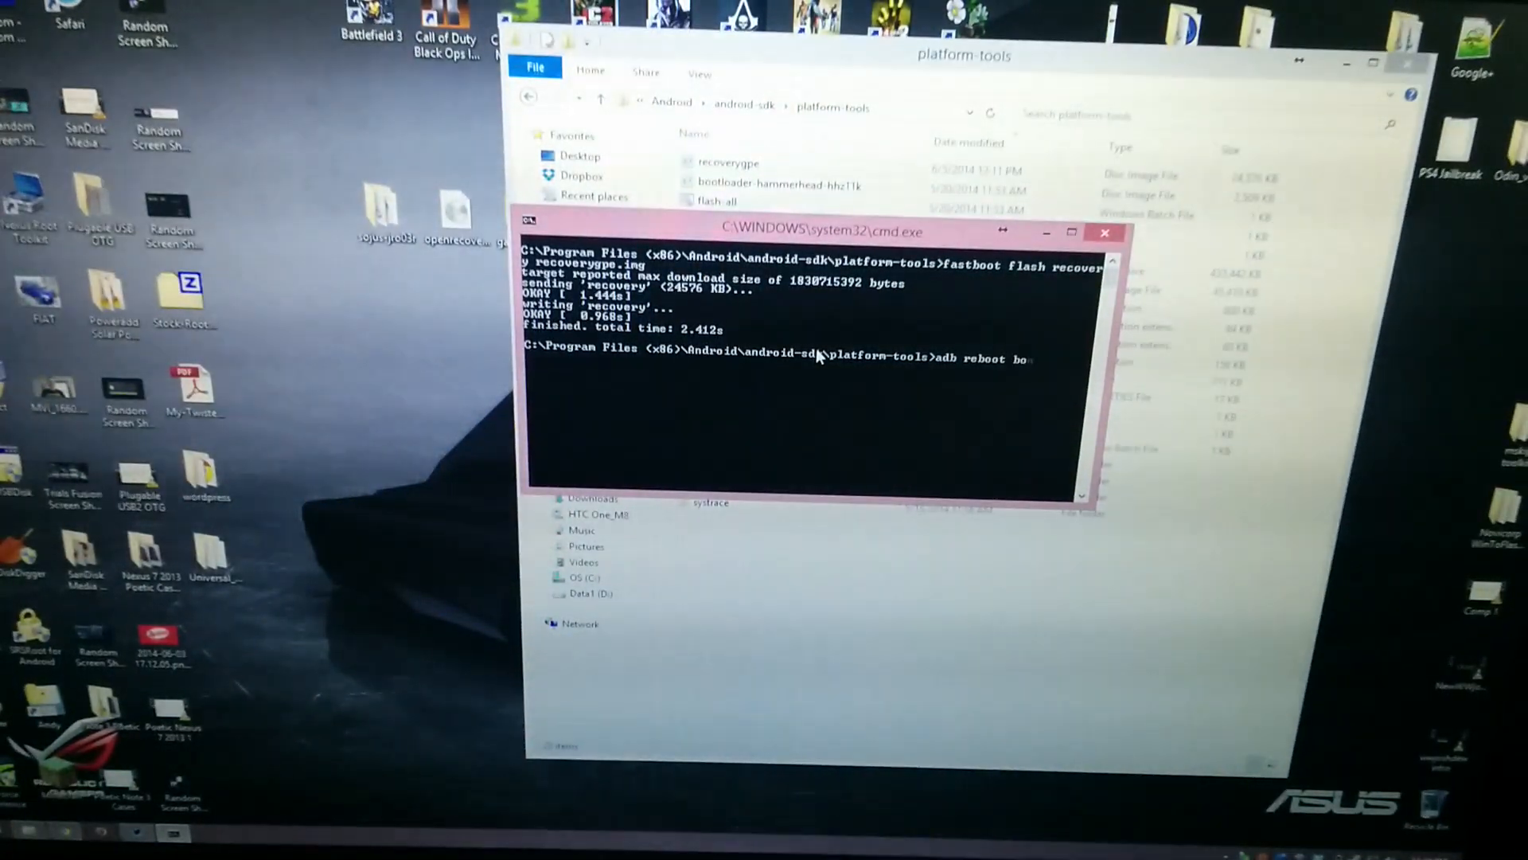
# - After a misspelled bootloader attempt, enter adb reboot recovery to restart into the new recovery
pyautogui.write('otloader')
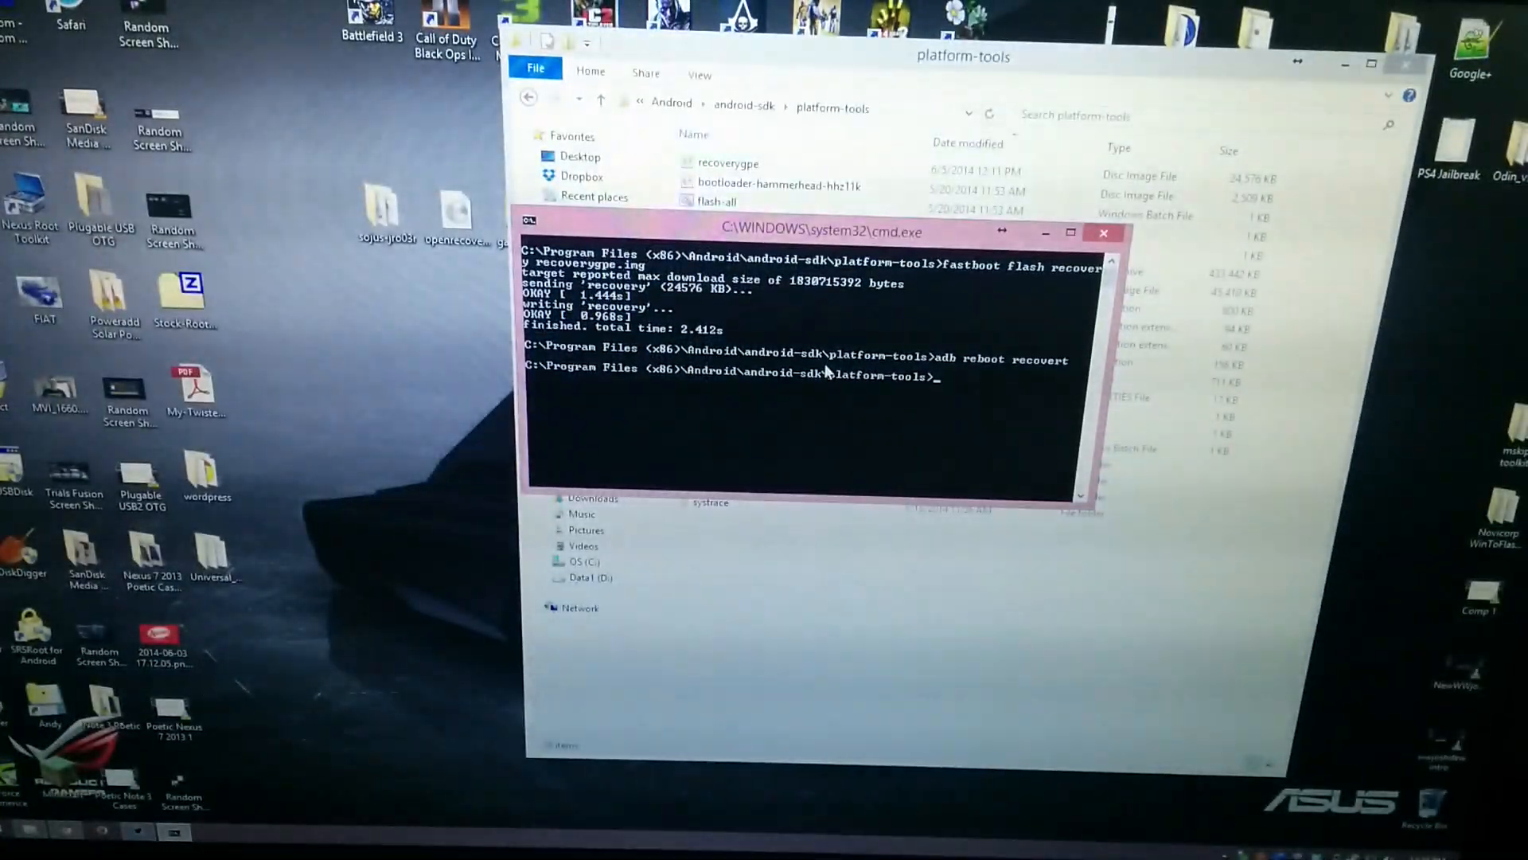
pyautogui.write('adb reboot')
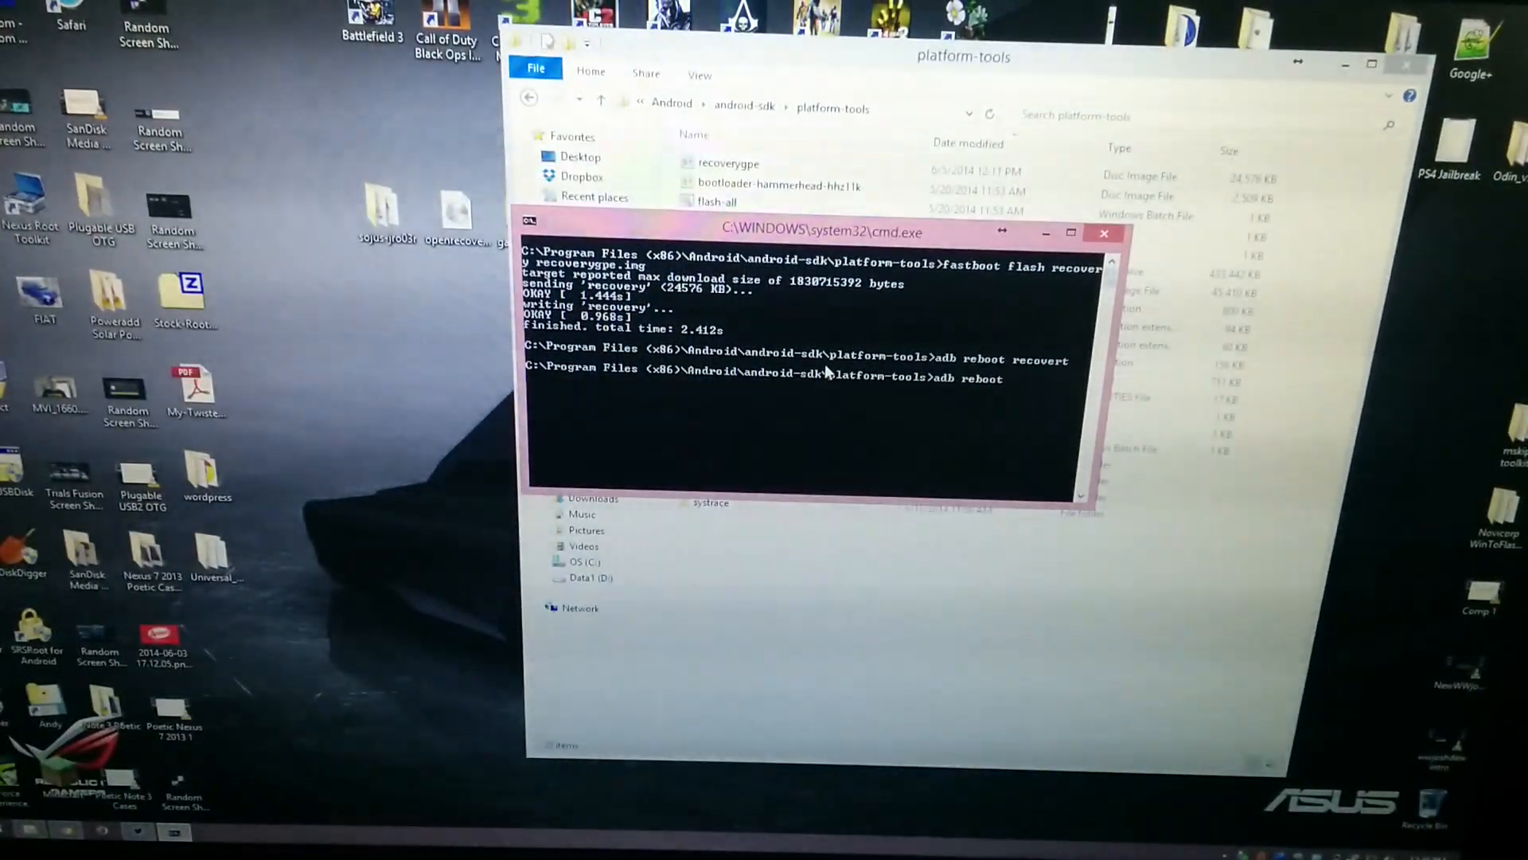
pyautogui.write('recovery')
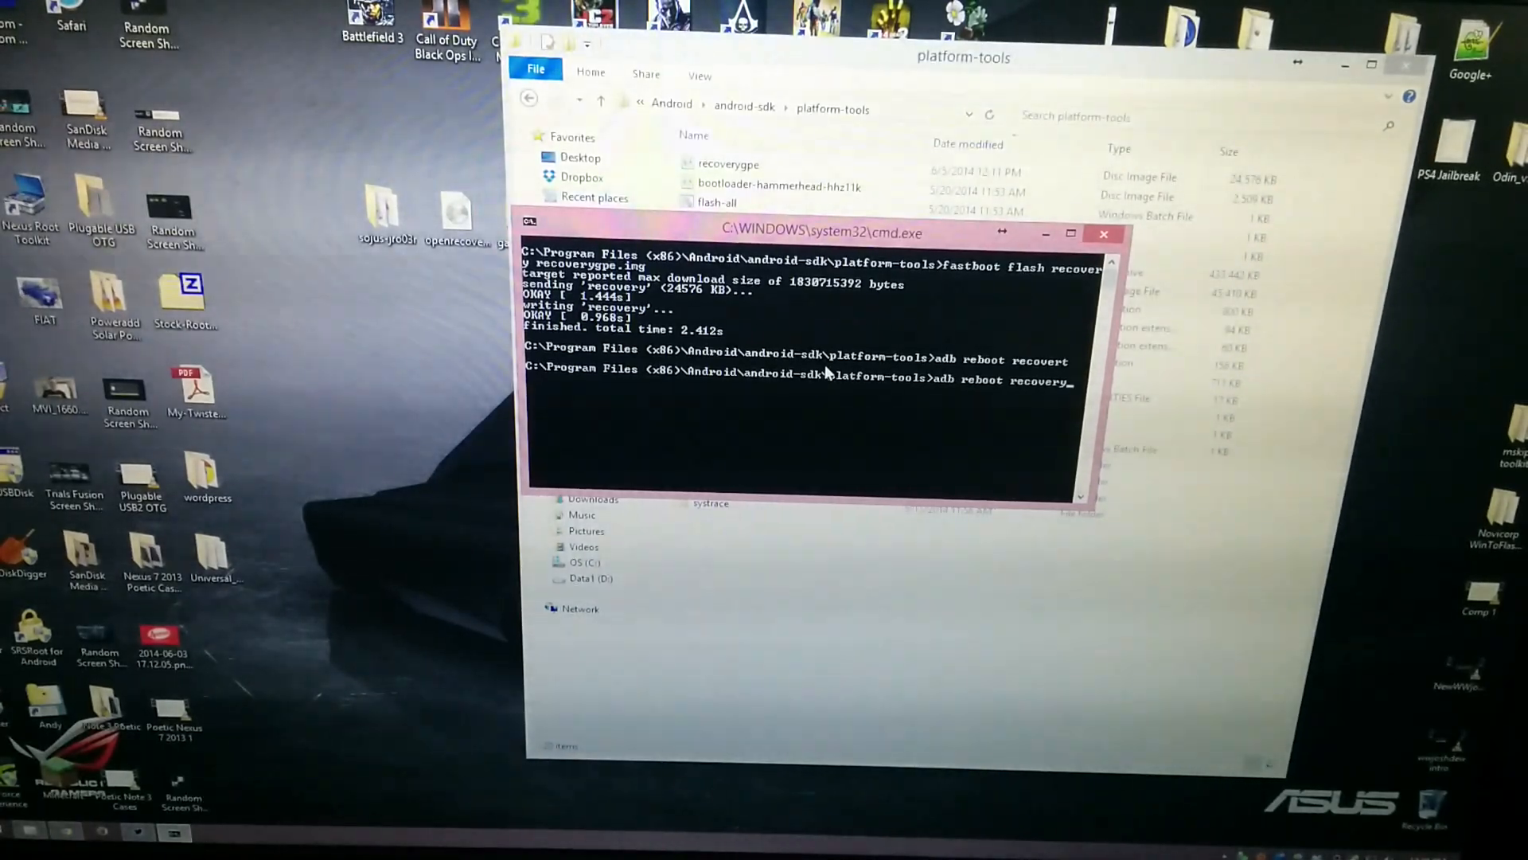